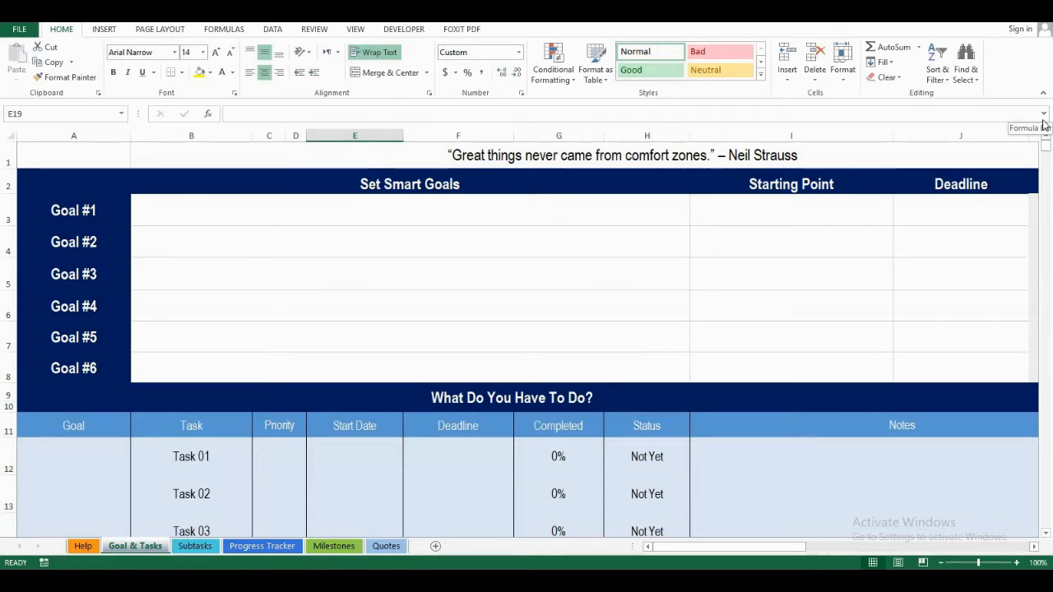
- Enter goals of 100,000 visitors/month and losing 40 lbs with starting points and deadlines
{"action": "left_click", "coordinate": [409, 210]}
{"action": "type", "text": "Grow Shut Up and Achieve to 100,000 visitors/month"}
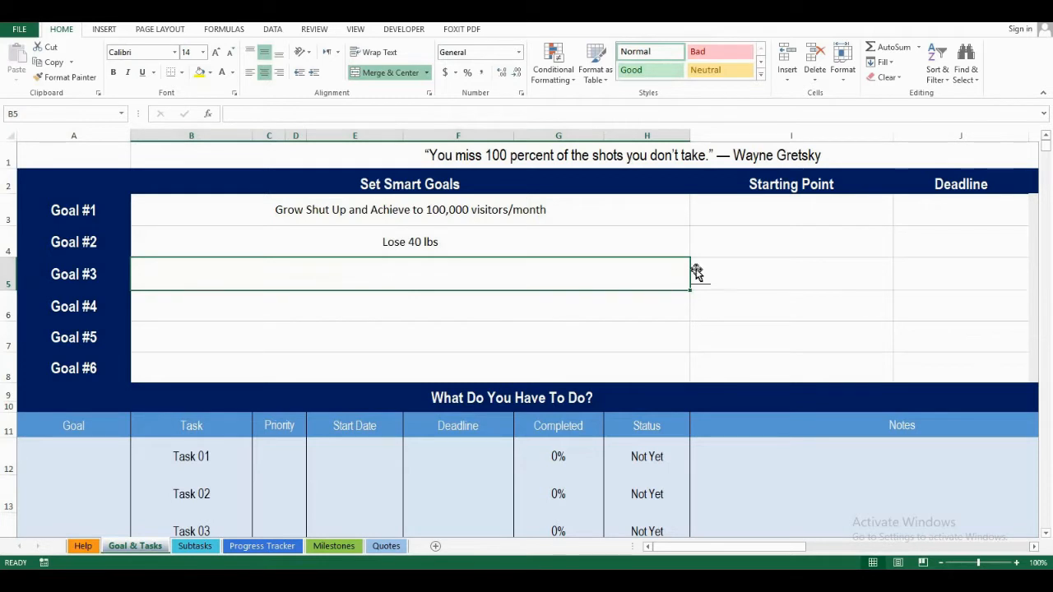
{"action": "mouse_move", "coordinate": [672, 277]}
{"action": "type", "text": "150 lbs"}
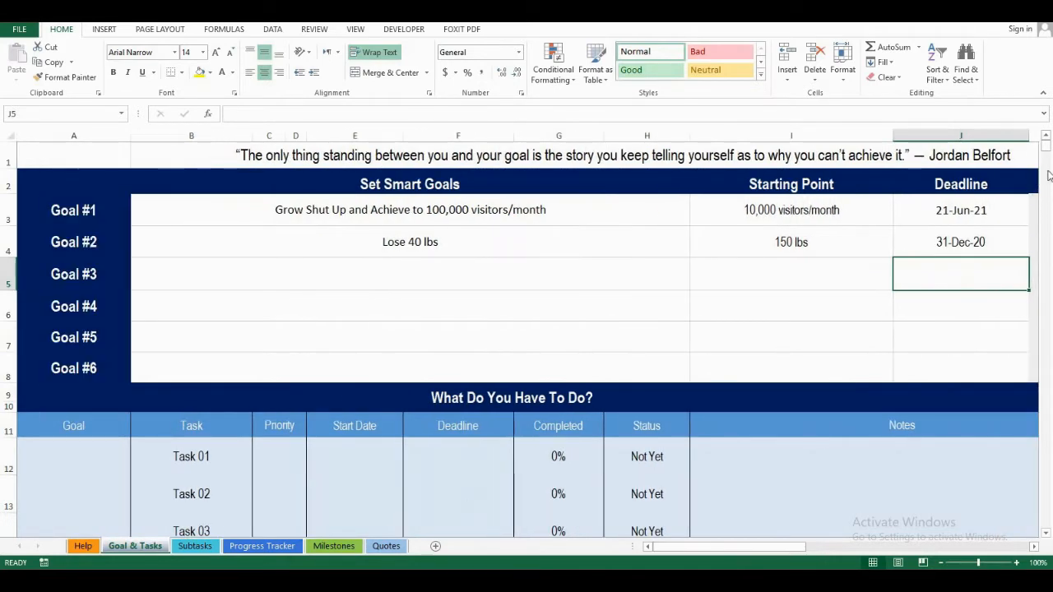
- Add five tasks under the two goals with priorities, start dates, deadlines and an exercise note
{"action": "scroll", "scroll_direction": "down", "scroll_amount": 3}
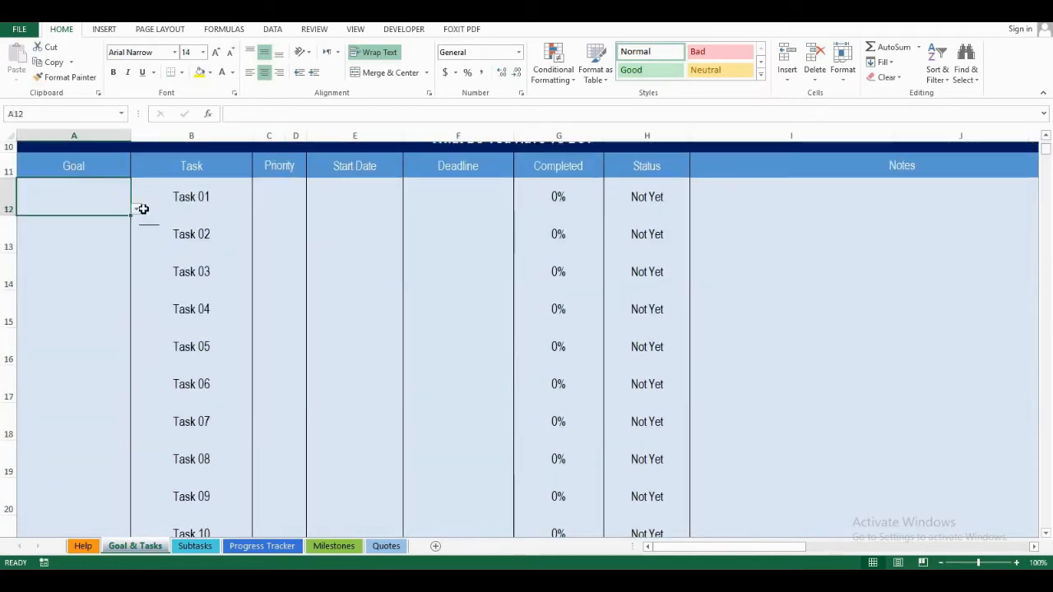
{"action": "left_click", "coordinate": [137, 209]}
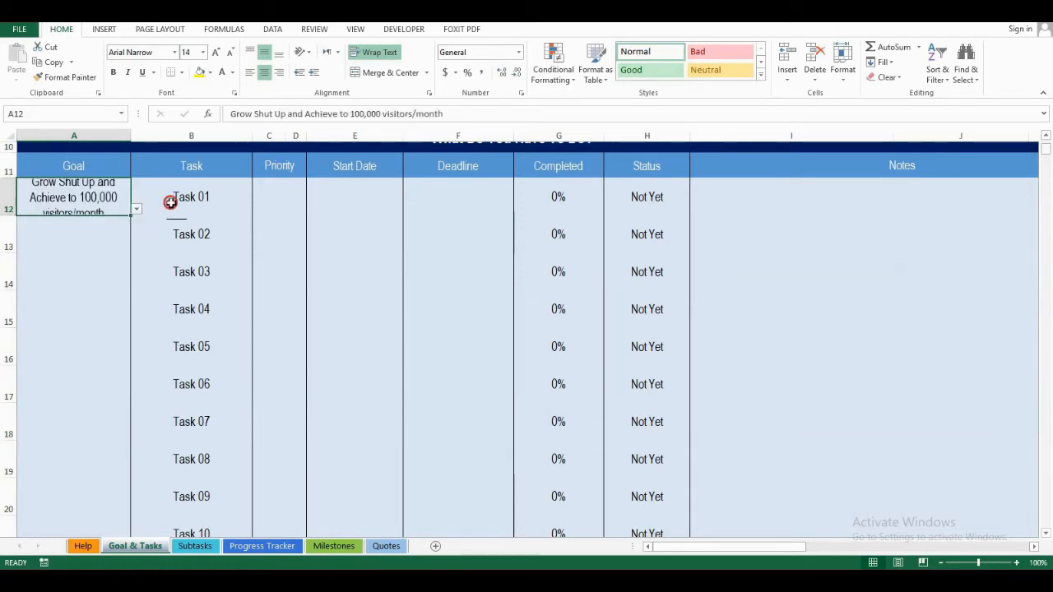
{"action": "double_click", "coordinate": [190, 197]}
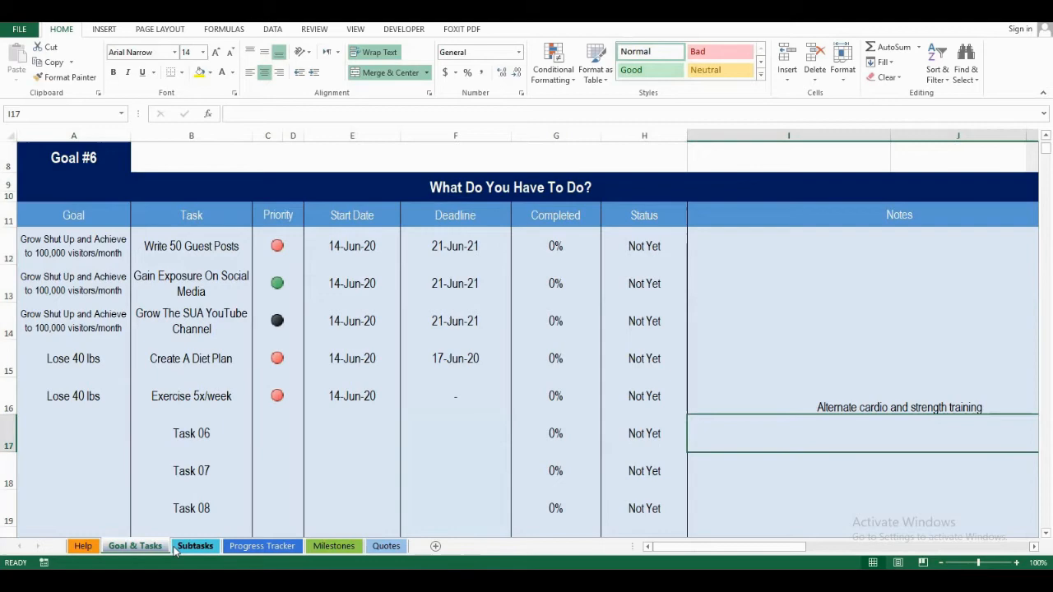
- Review the Subtasks sheet's subtasks and completion checkmarks for all five tasks
{"action": "left_click", "coordinate": [194, 546]}
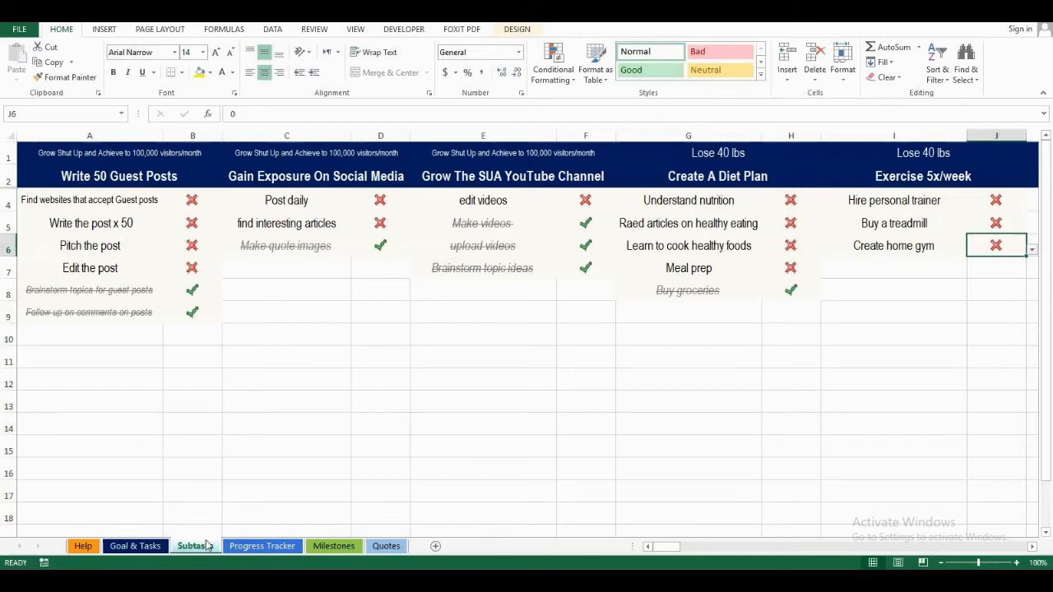
- Refresh the Progress Tracker data and filter the Goals slicer to the 100,000 visitors/month goal
{"action": "left_click", "coordinate": [261, 545]}
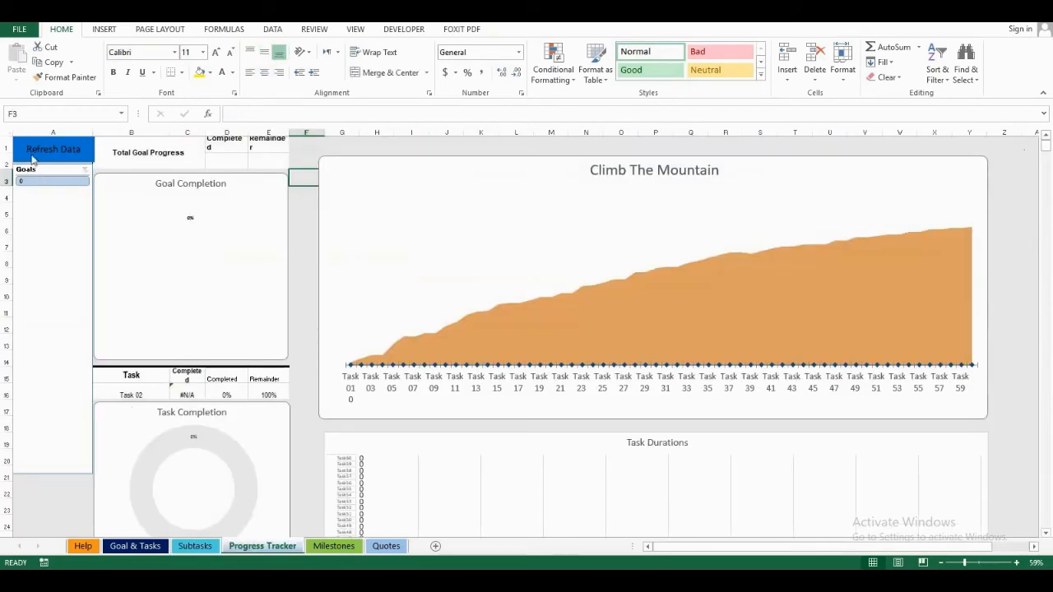
{"action": "left_click", "coordinate": [52, 149]}
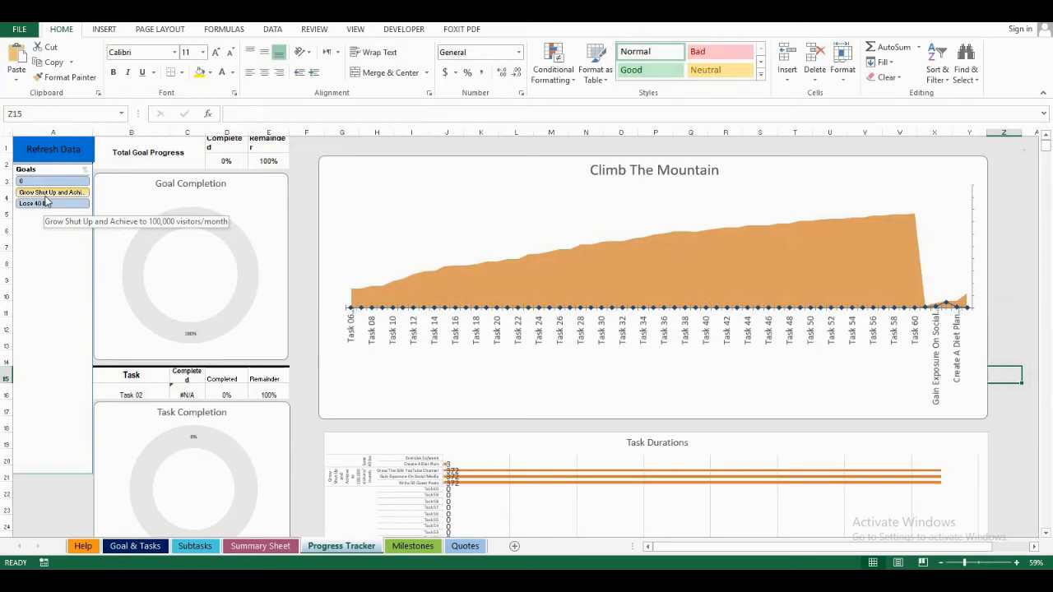
{"action": "left_click", "coordinate": [51, 192]}
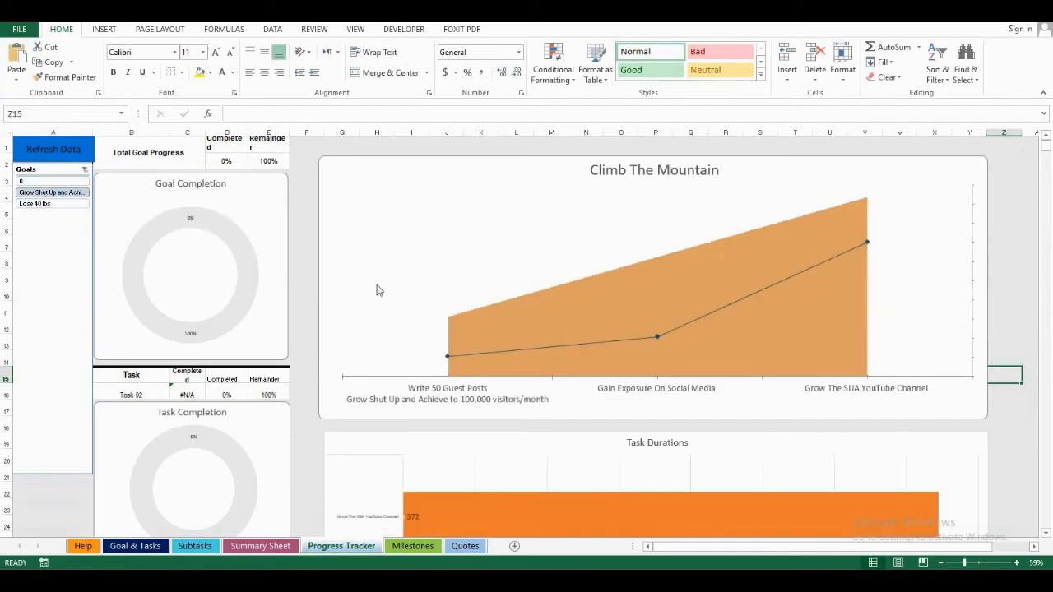
{"action": "mouse_move", "coordinate": [670, 392]}
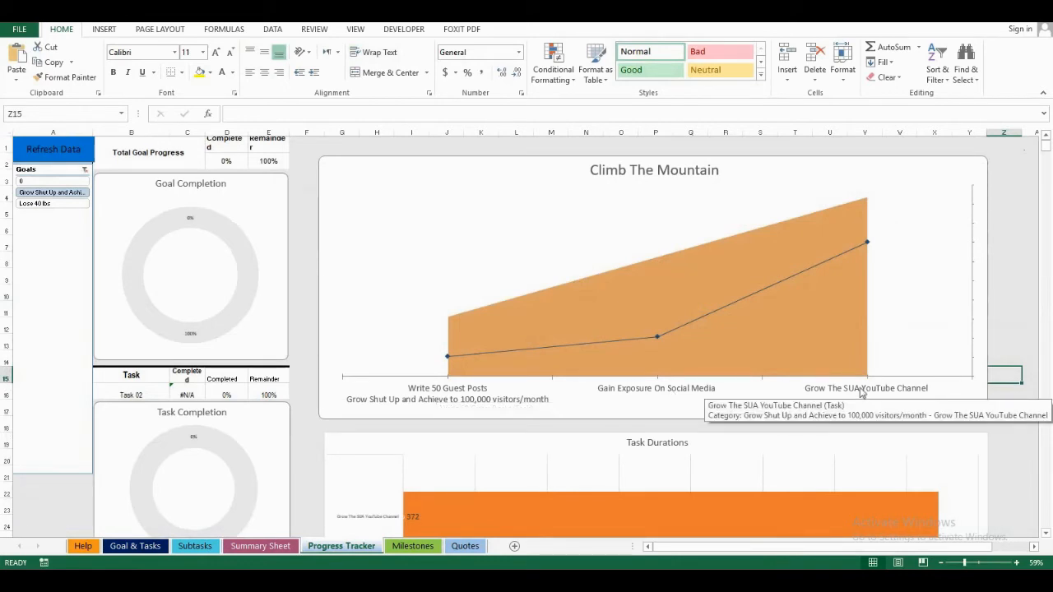
{"action": "mouse_move", "coordinate": [656, 335]}
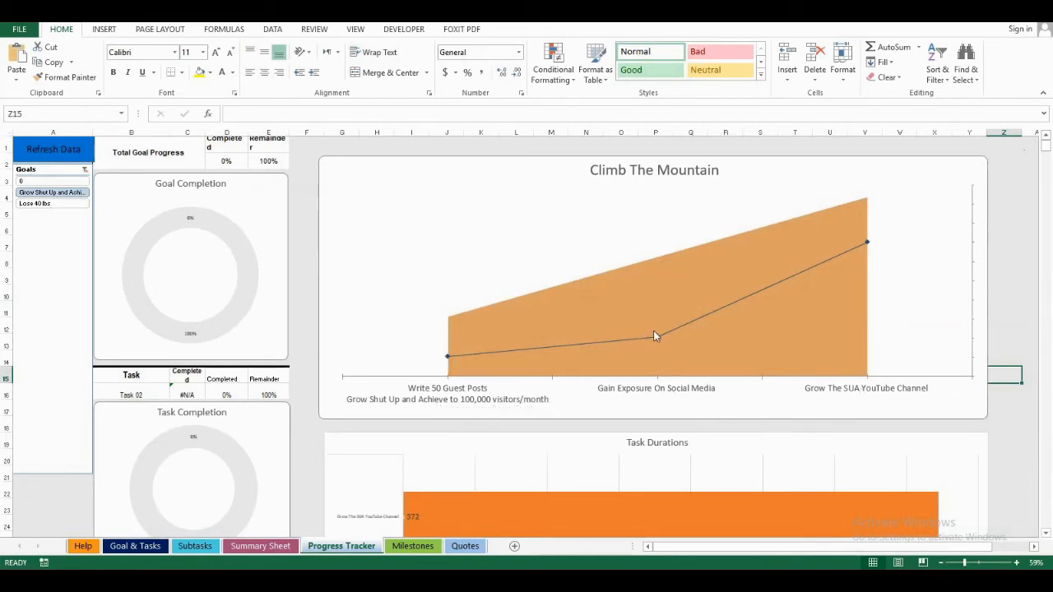
{"action": "mouse_move", "coordinate": [867, 243]}
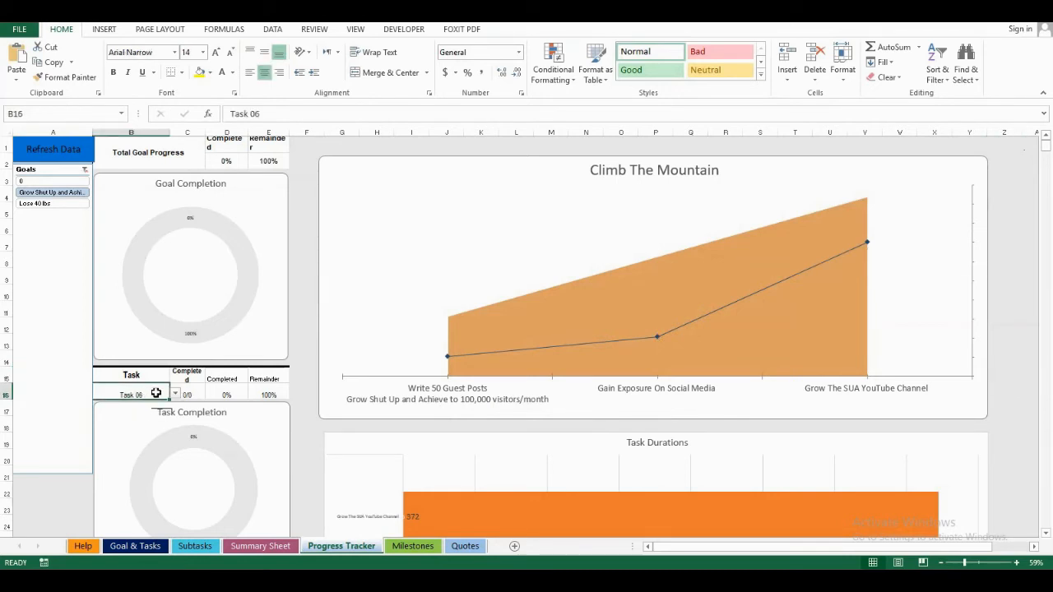
- Select Write 50 Guest Posts in cell B16, showing 2 of 6 subtasks done (33%)
{"action": "left_click", "coordinate": [174, 395]}
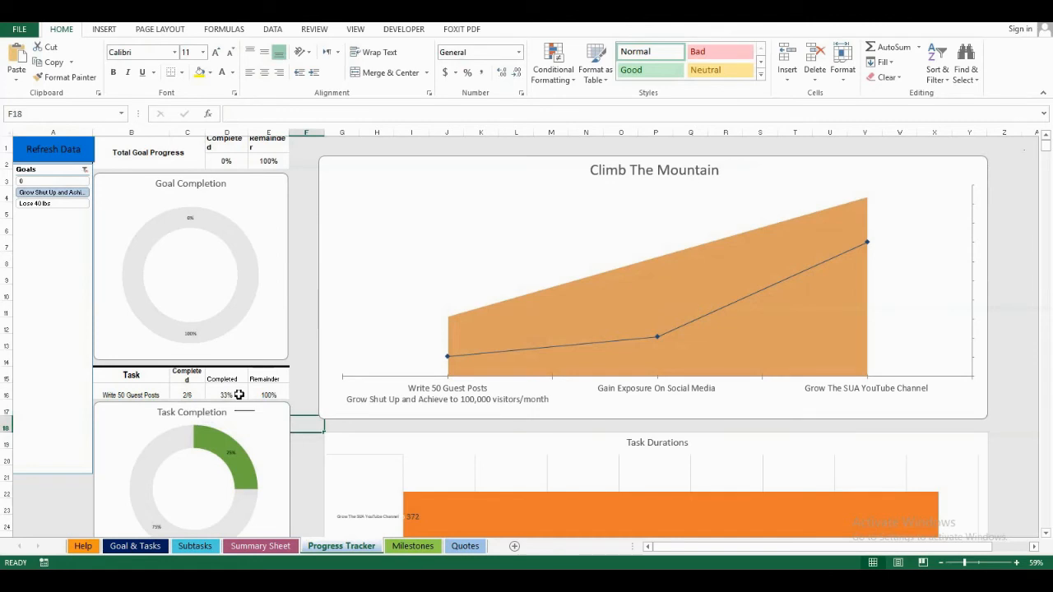
{"action": "scroll", "scroll_direction": "down", "scroll_amount": 3}
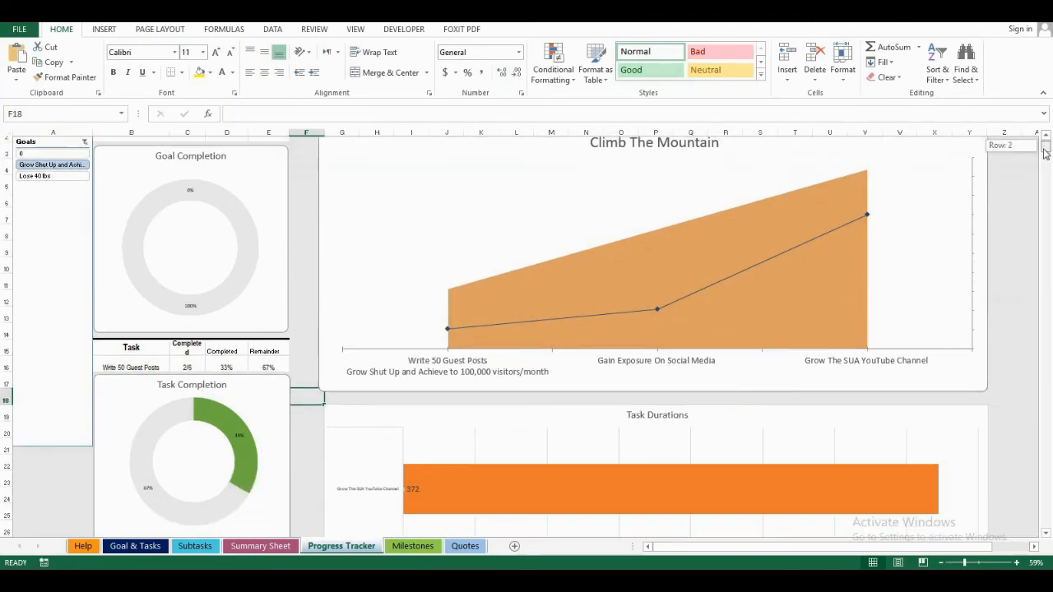
{"action": "scroll", "scroll_direction": "down", "scroll_amount": 3}
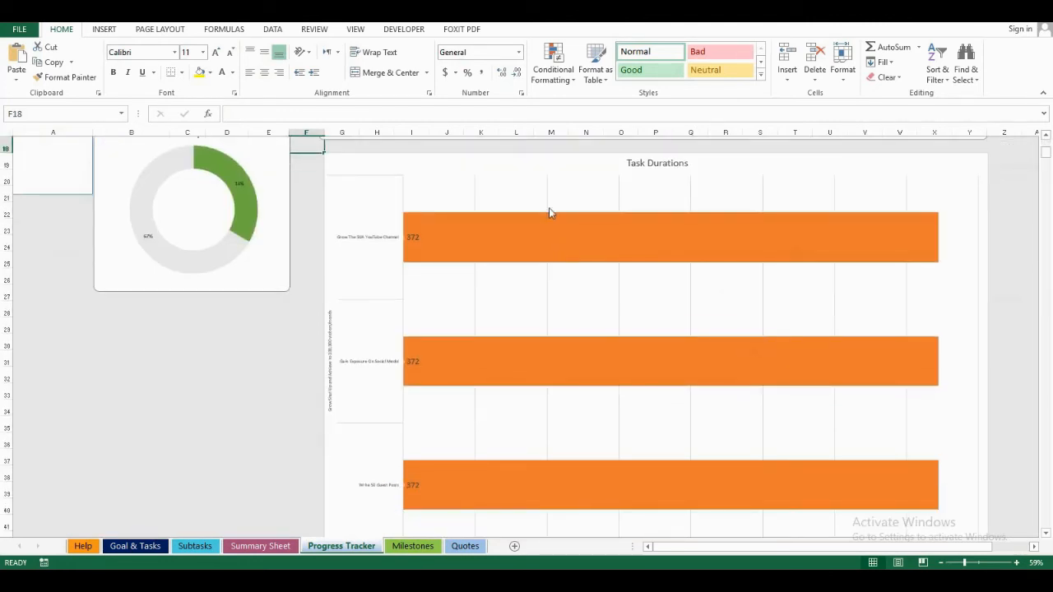
{"action": "mouse_move", "coordinate": [538, 243]}
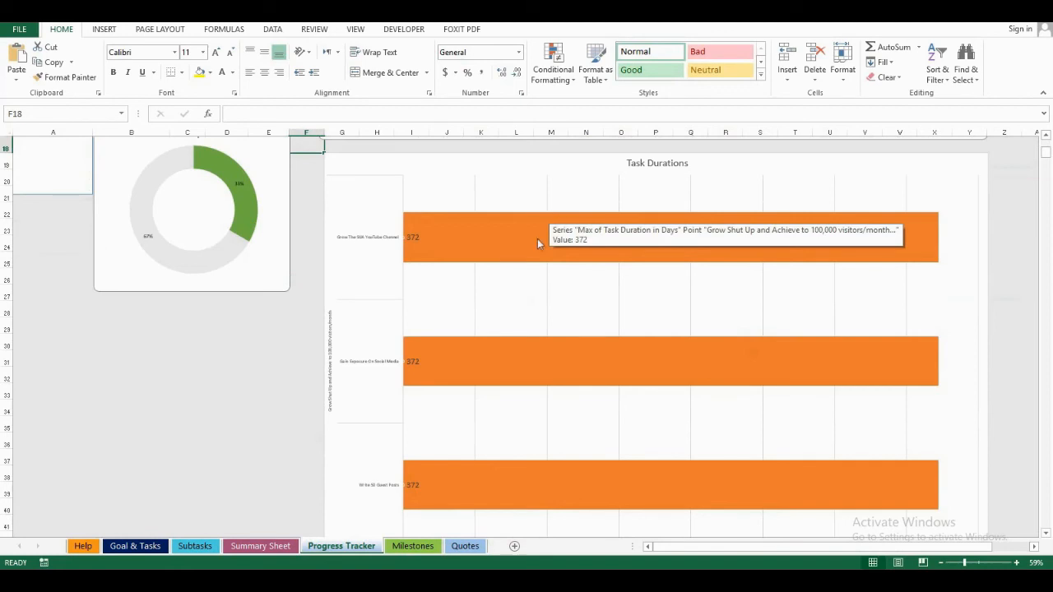
{"action": "mouse_move", "coordinate": [481, 253]}
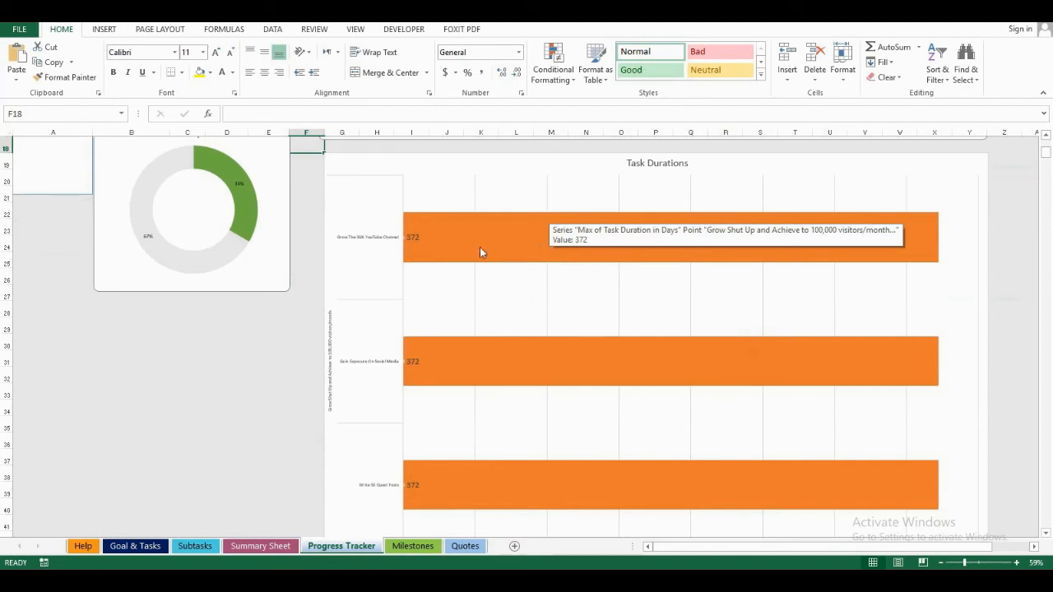
{"action": "left_click", "coordinate": [135, 546]}
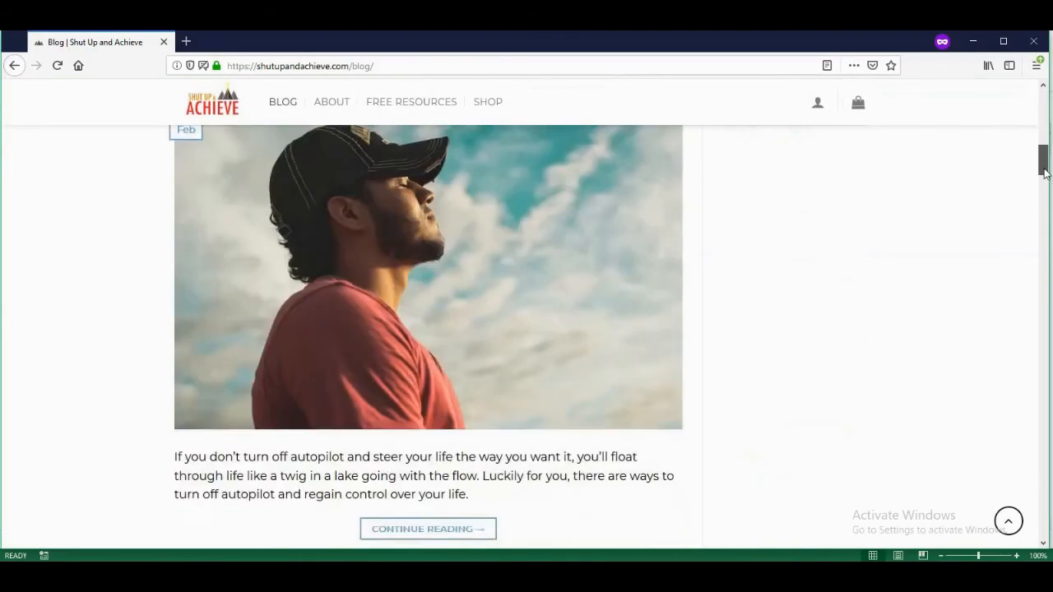
{"action": "scroll", "scroll_direction": "down", "scroll_amount": 3}
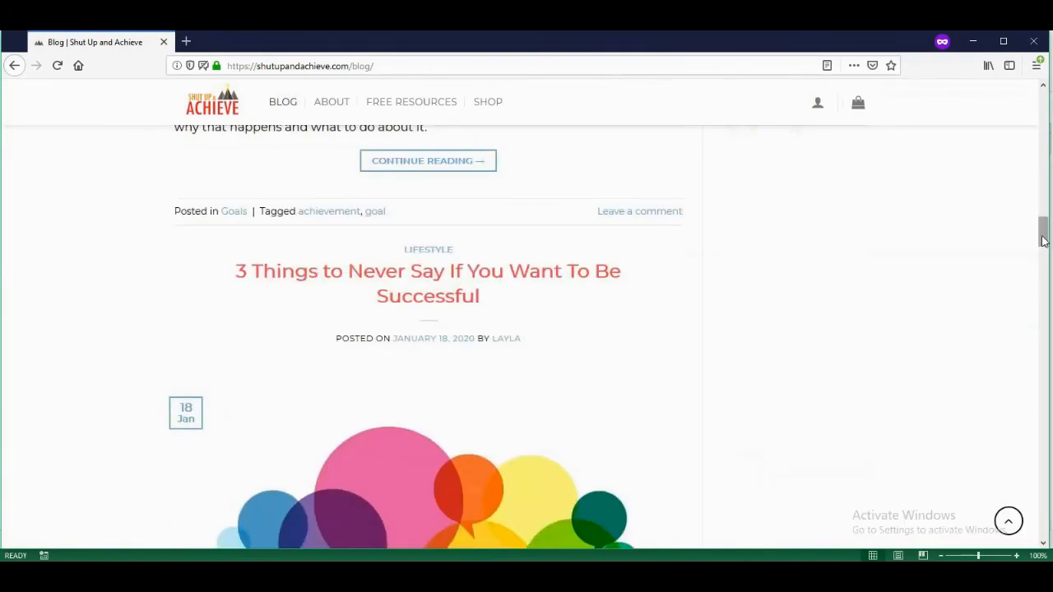
{"action": "scroll", "scroll_direction": "down", "scroll_amount": 3}
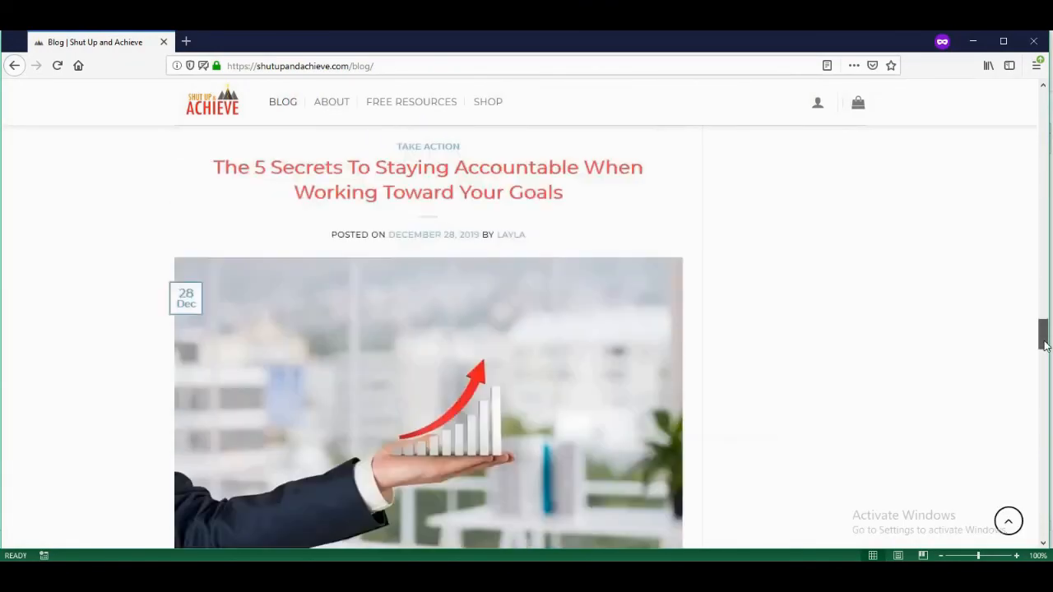
{"action": "scroll", "scroll_direction": "down", "scroll_amount": 3}
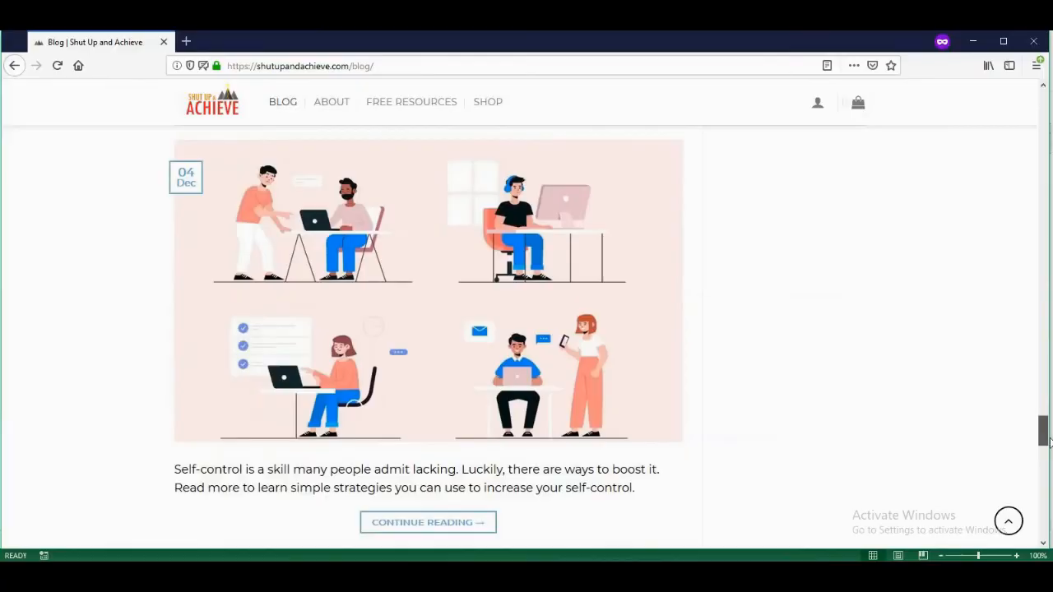